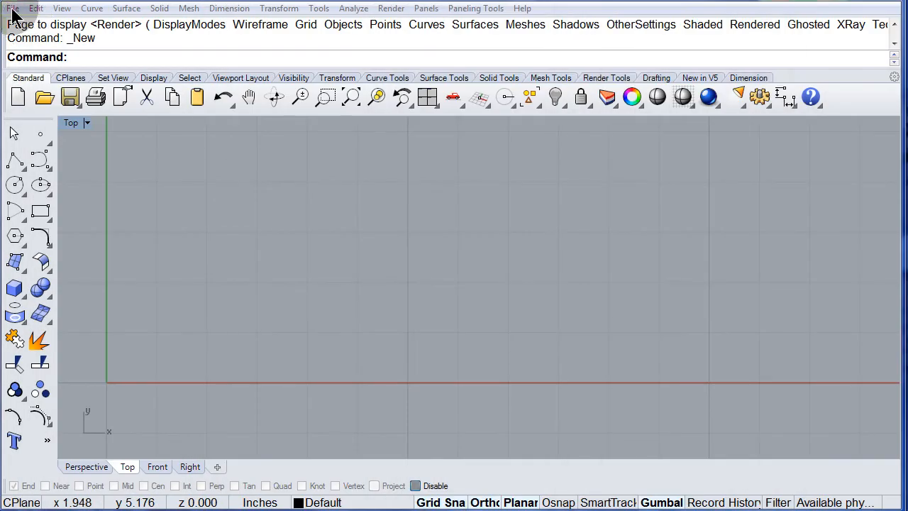
Open 01_Small_Rhino.3dm from the All_3DM_Files folder via File > Open
left_click(12, 8)
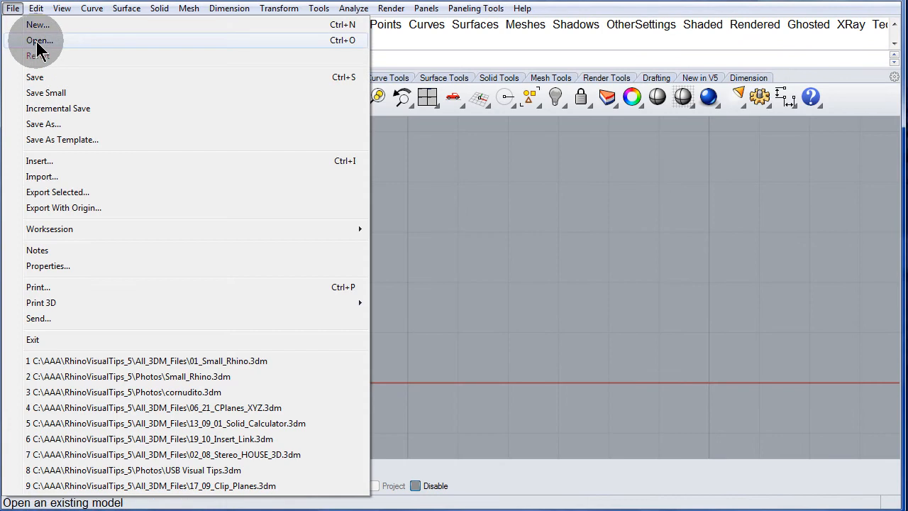
left_click(41, 40)
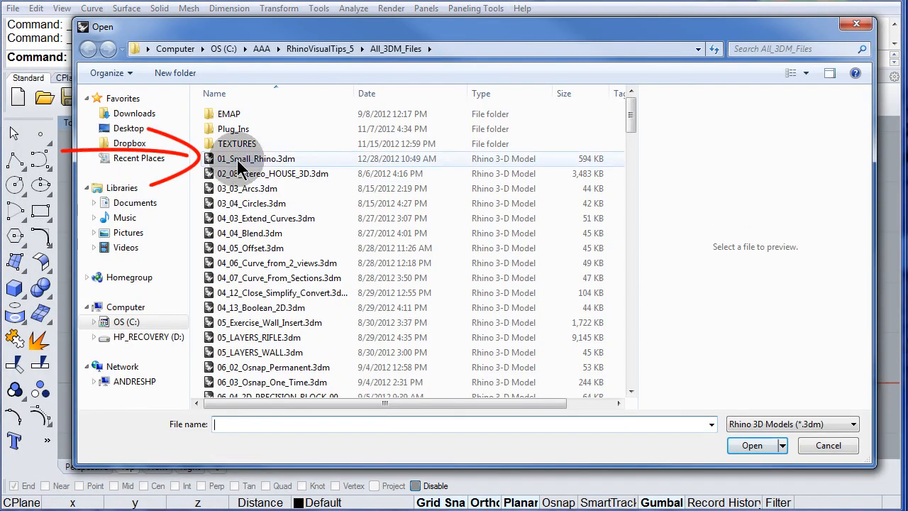
left_click(255, 158)
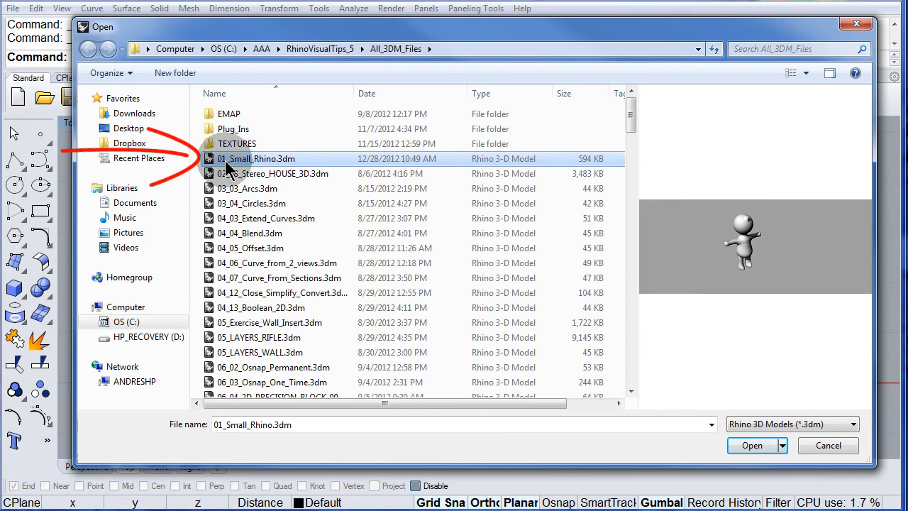
mouse_move(337, 187)
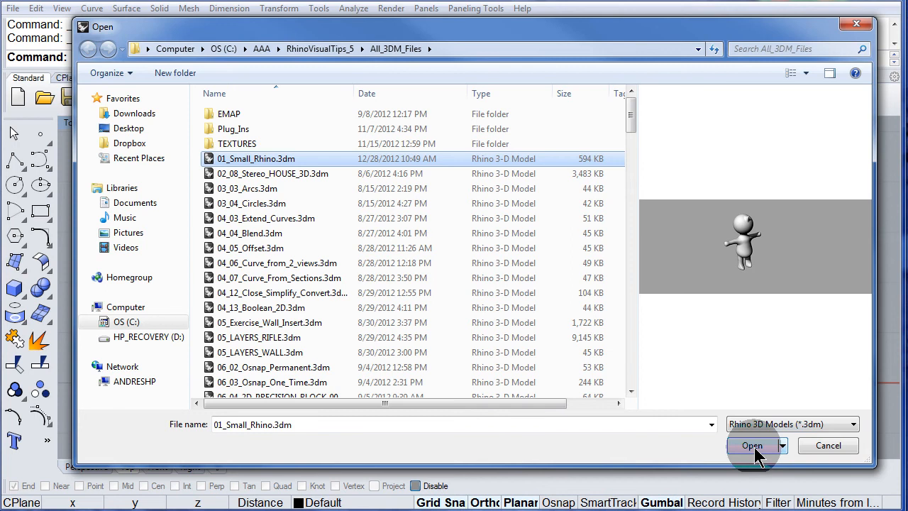
left_click(752, 444)
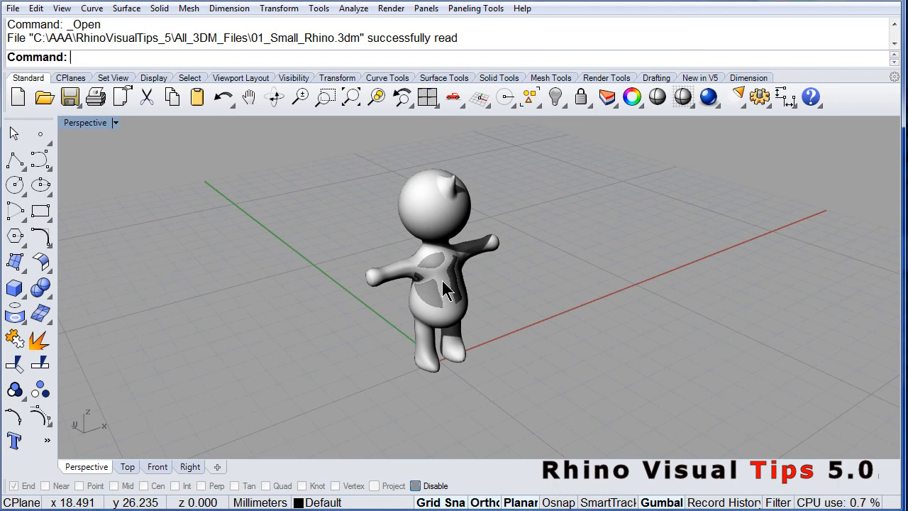
Select the rhino character mesh so its gumball handles appear
left_click(443, 284)
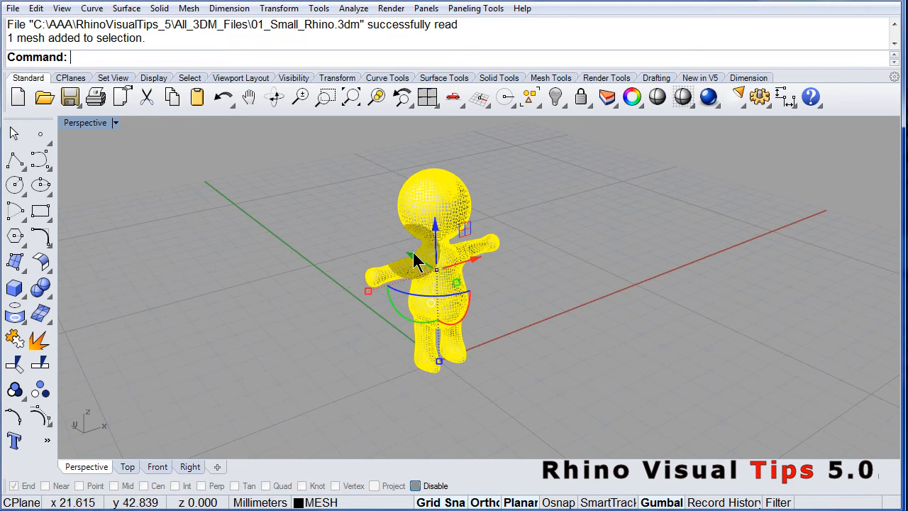
mouse_move(575, 376)
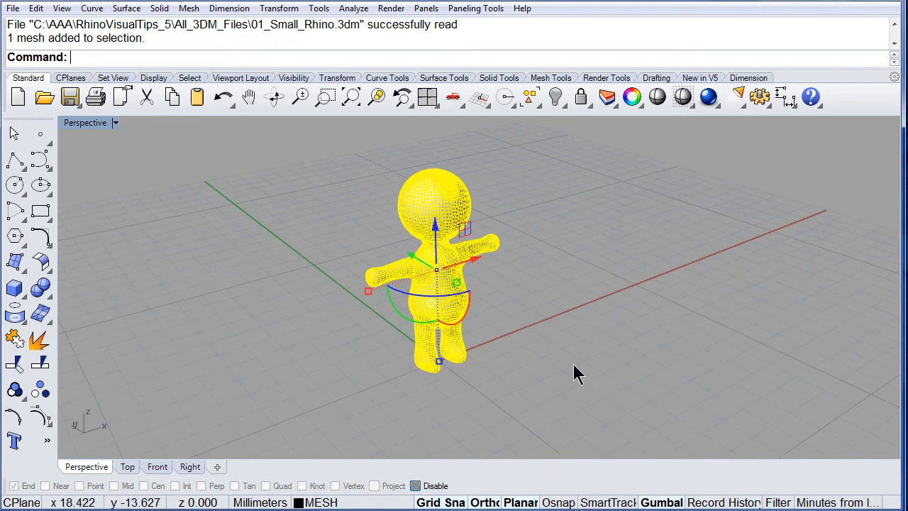
mouse_move(612, 411)
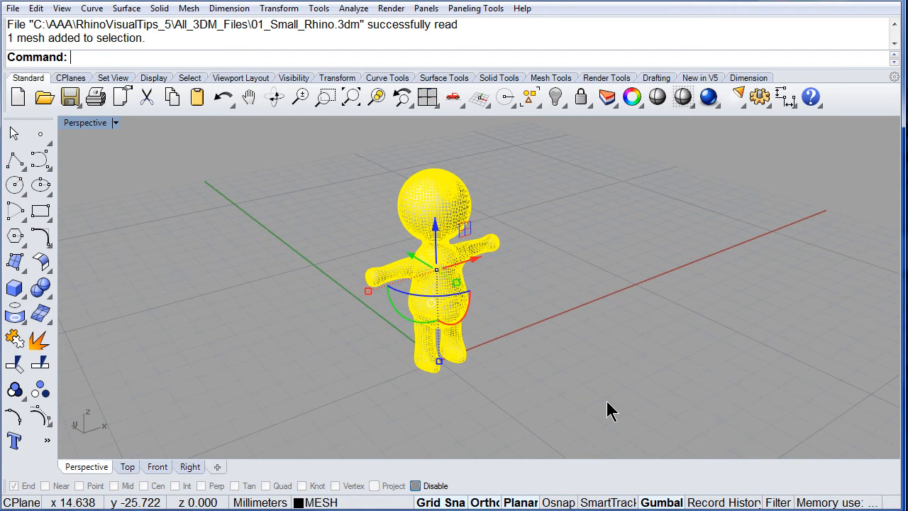
mouse_move(406, 264)
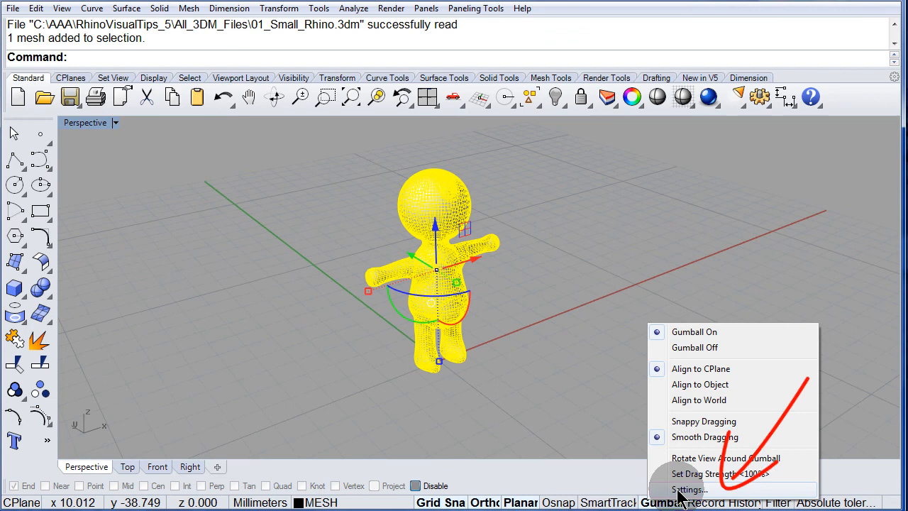
Set gumball radius 150, tip width 25, axis and arc thickness 5, and confirm
left_click(688, 488)
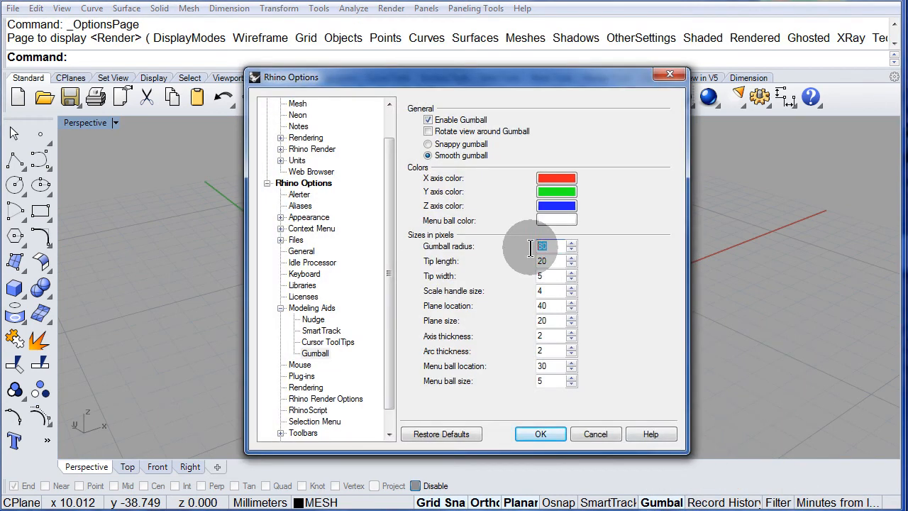
type("15")
left_click(551, 351)
type("5")
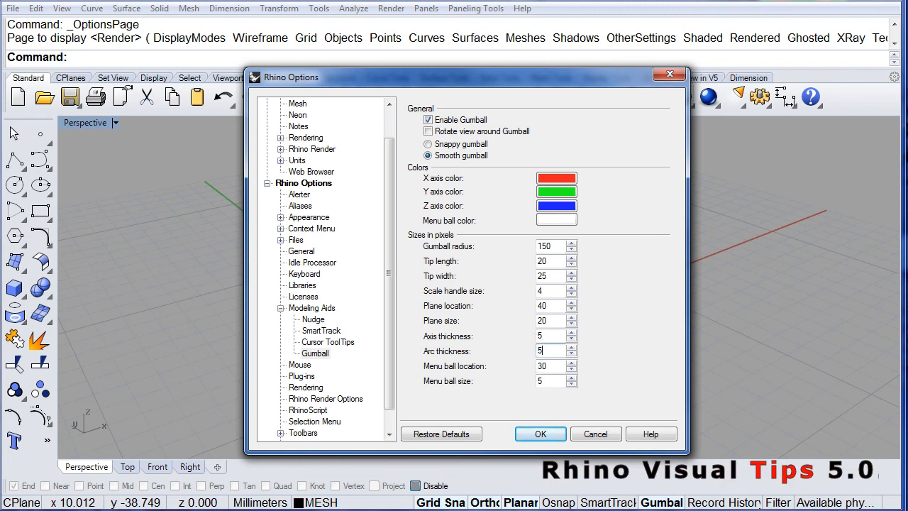
left_click(540, 434)
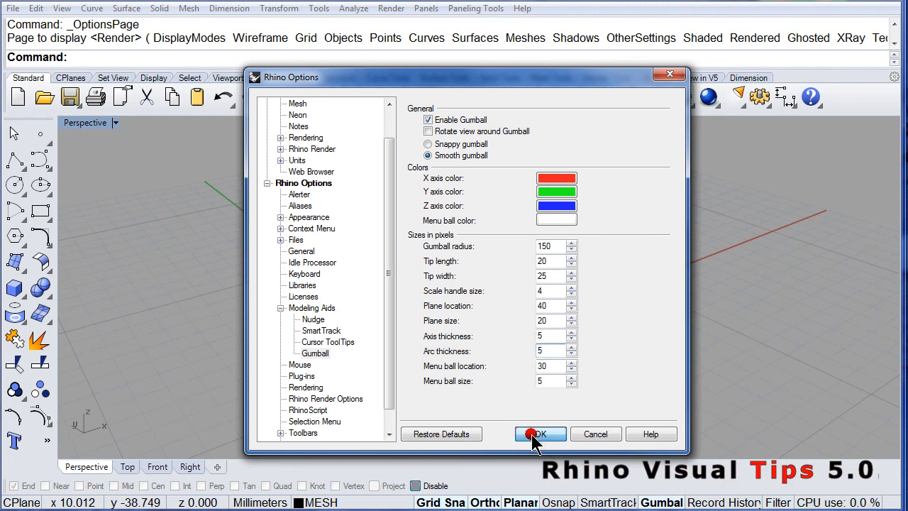
left_click(540, 433)
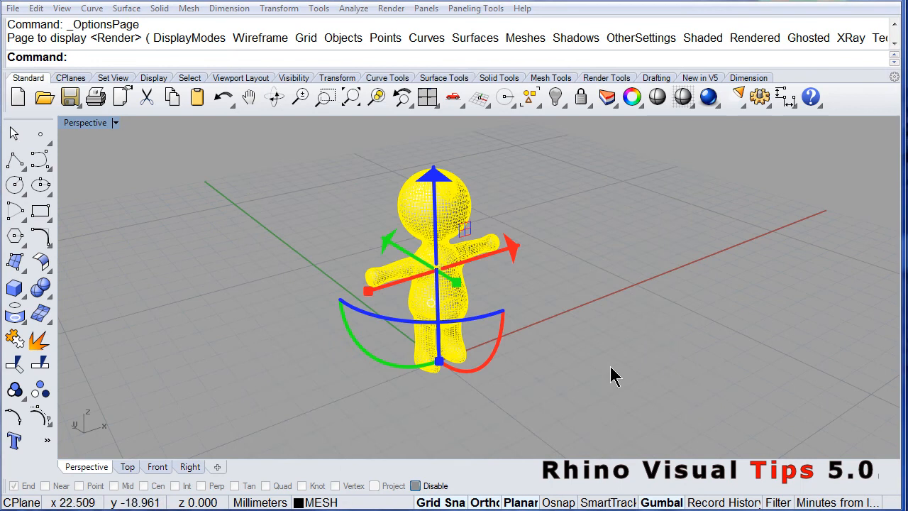
mouse_move(550, 271)
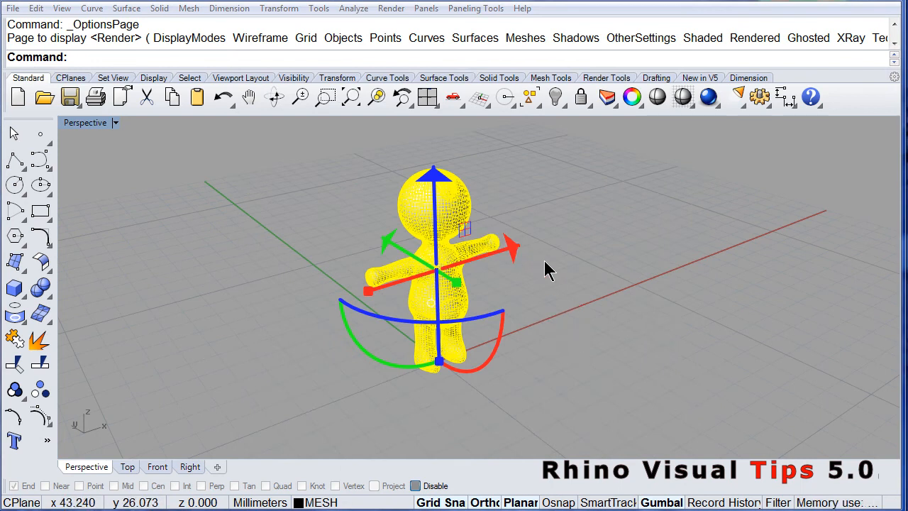
mouse_move(511, 255)
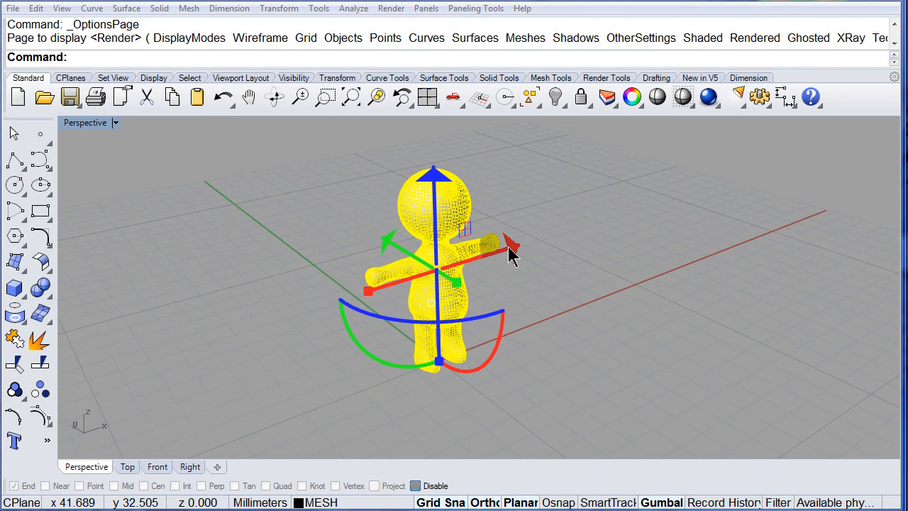
Slide the rhino mesh about 37 mm along X using the red gumball arrow
left_click_drag(496, 252, 511, 253)
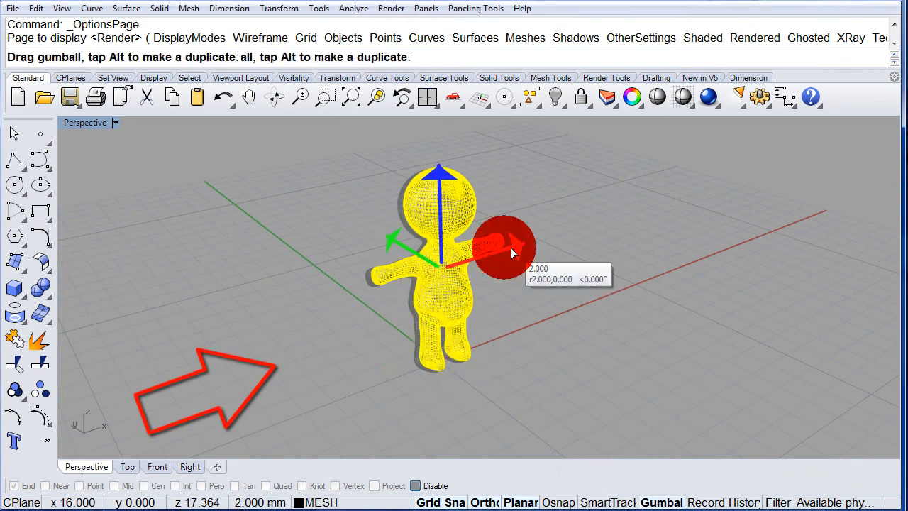
left_click_drag(504, 246, 589, 227)
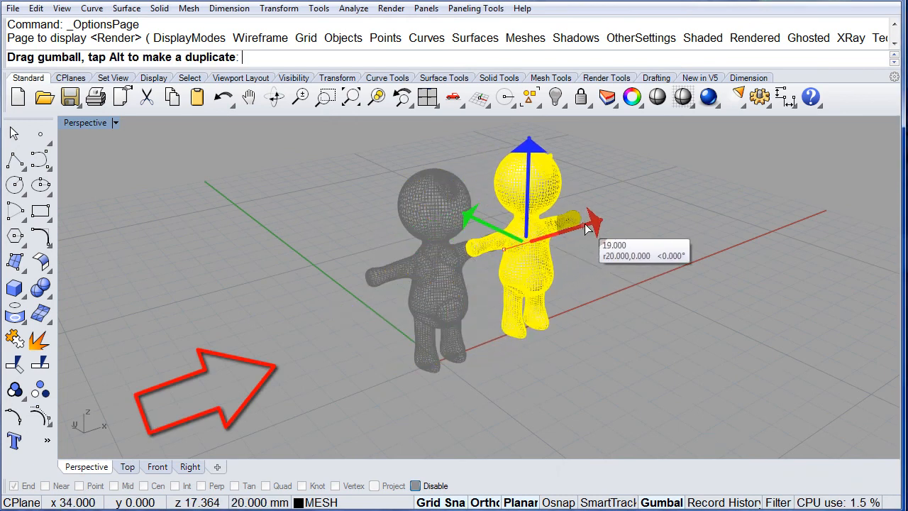
left_click_drag(587, 229, 575, 225)
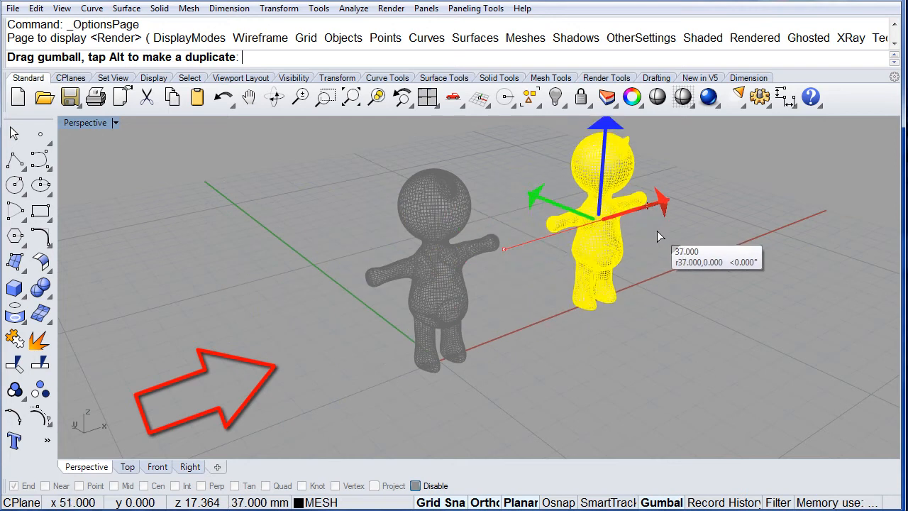
left_click_drag(603, 212, 419, 248)
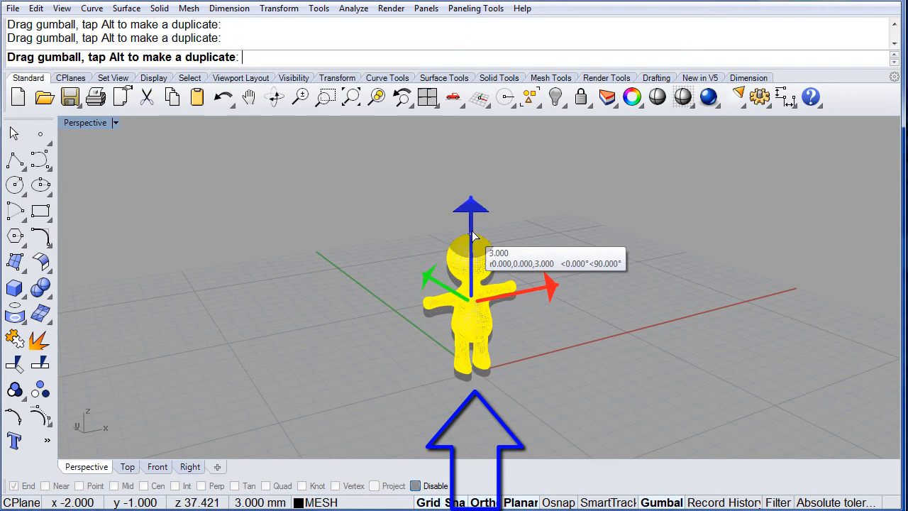
Move the figure up and down along Z with the blue arrow, ending near the grid origin
left_click_drag(472, 213, 471, 284)
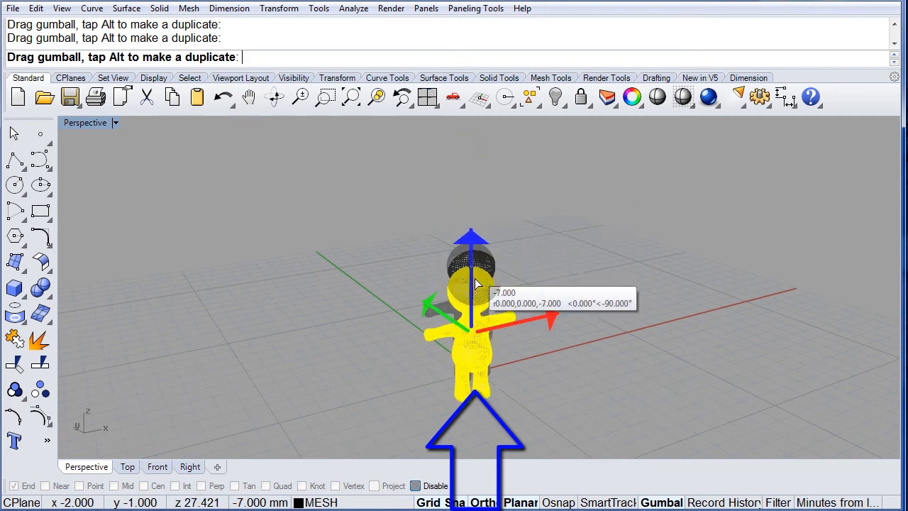
left_click_drag(471, 284, 470, 170)
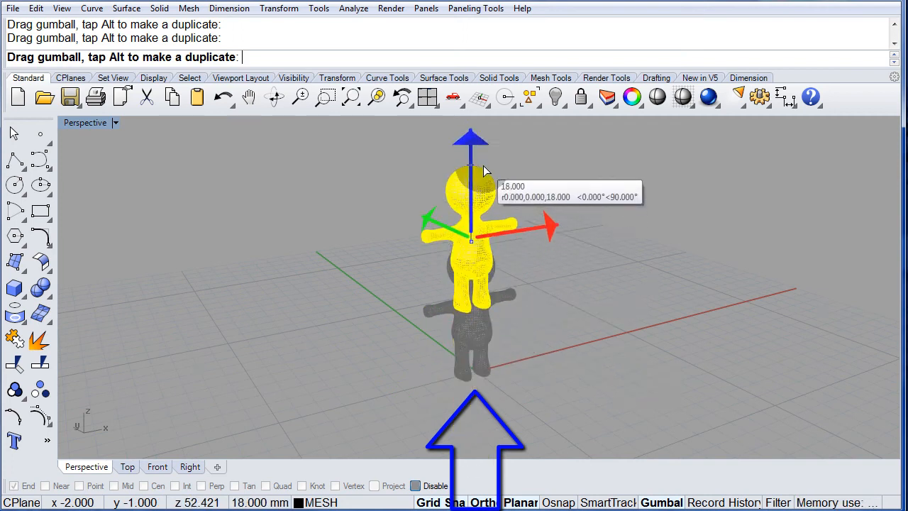
left_click_drag(470, 174, 470, 266)
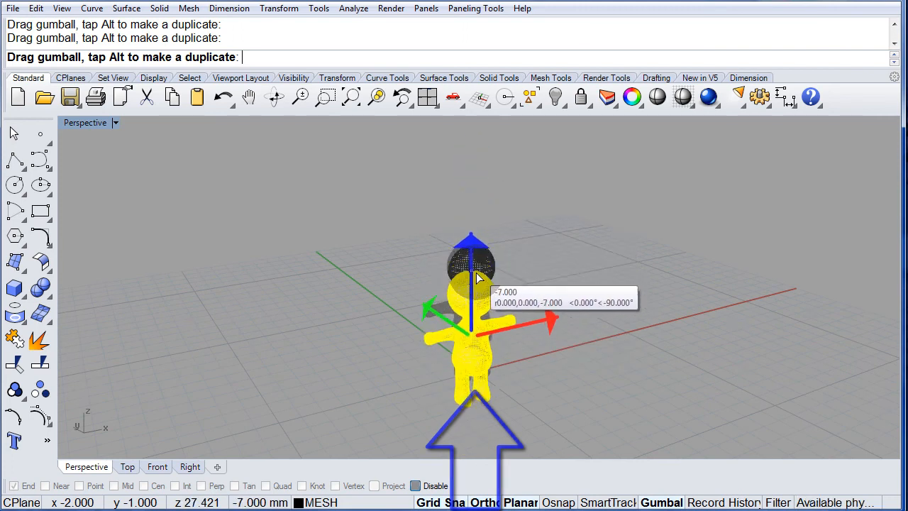
left_click_drag(472, 340, 471, 227)
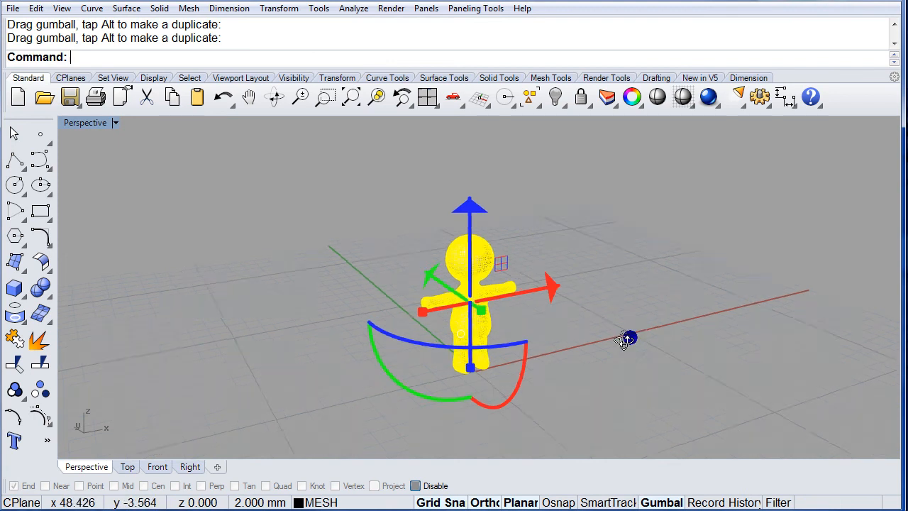
Turn the figure roughly 22 degrees about its vertical axis with the blue rotation arc
left_click_drag(624, 339, 383, 340)
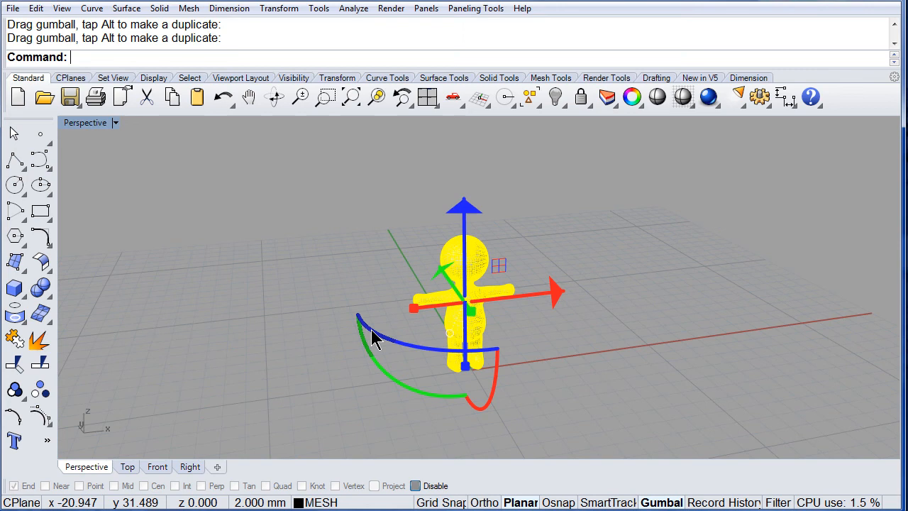
left_click_drag(376, 337, 461, 358)
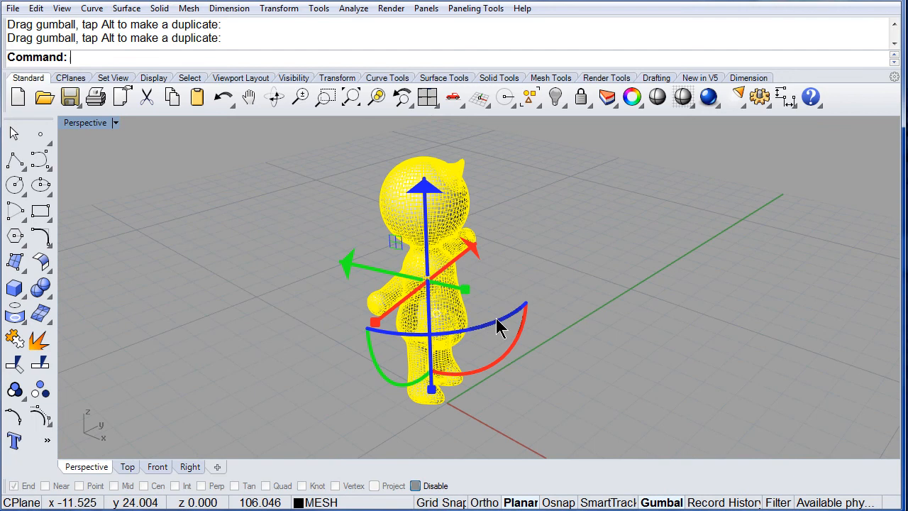
left_click_drag(511, 316, 476, 328)
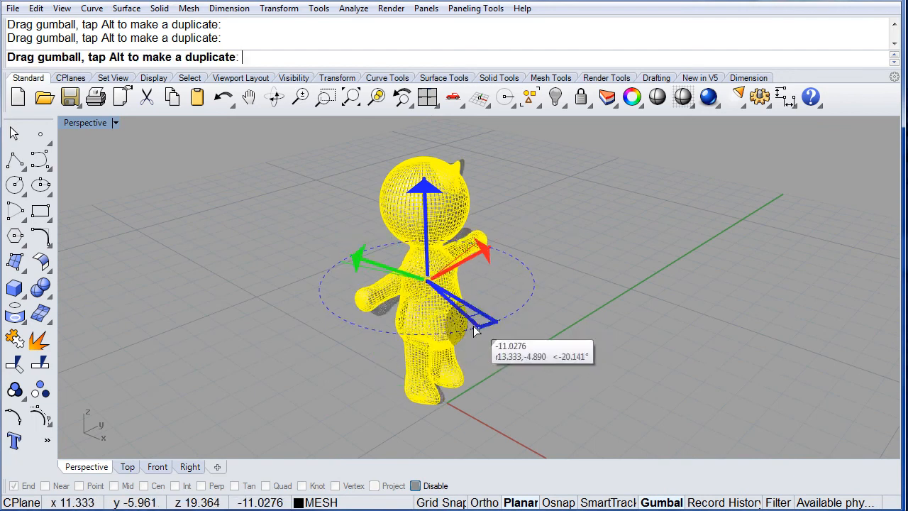
left_click_drag(475, 330, 273, 290)
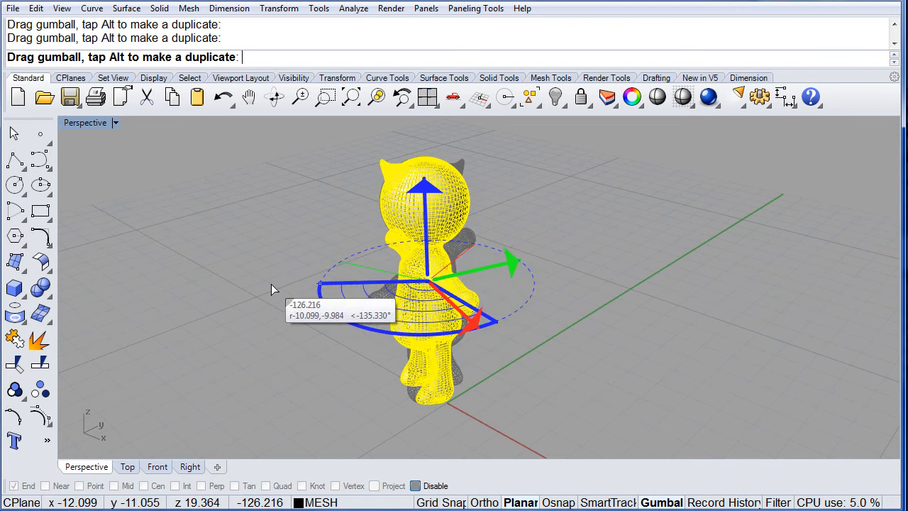
left_click_drag(273, 289, 497, 319)
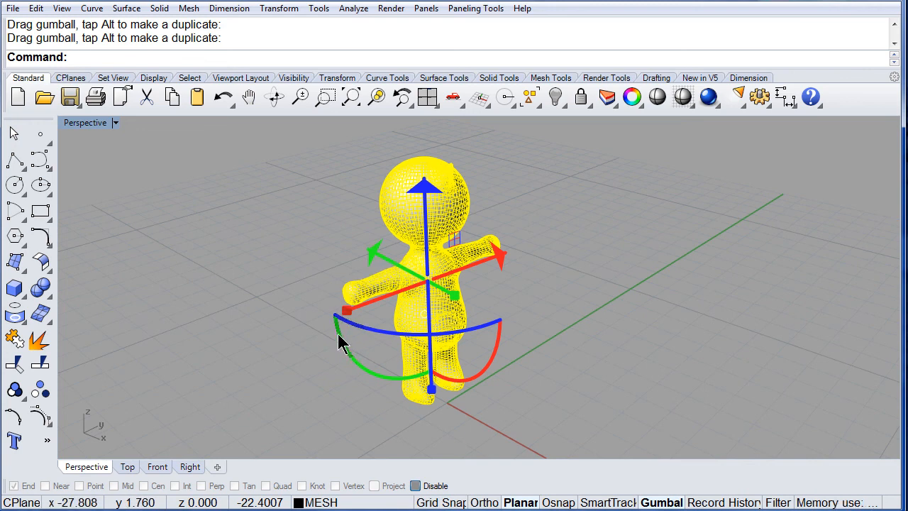
left_click_drag(340, 326, 397, 376)
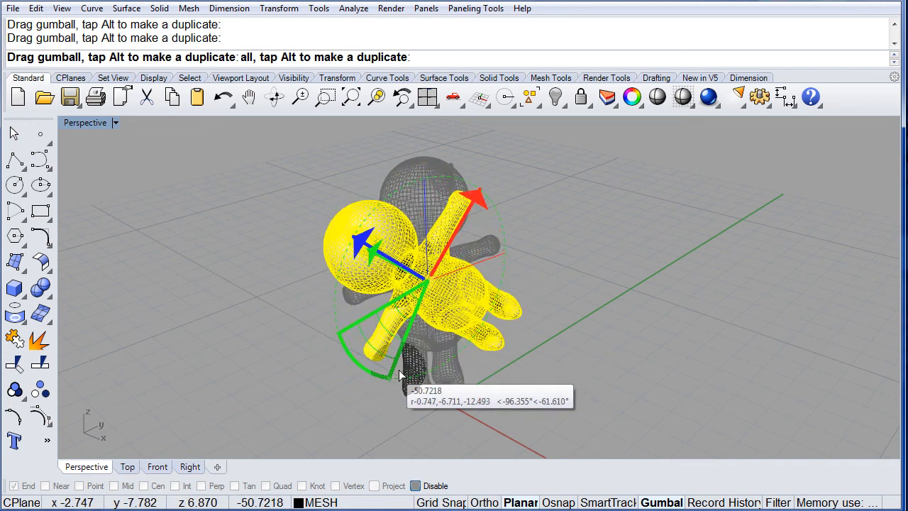
left_click_drag(398, 376, 444, 354)
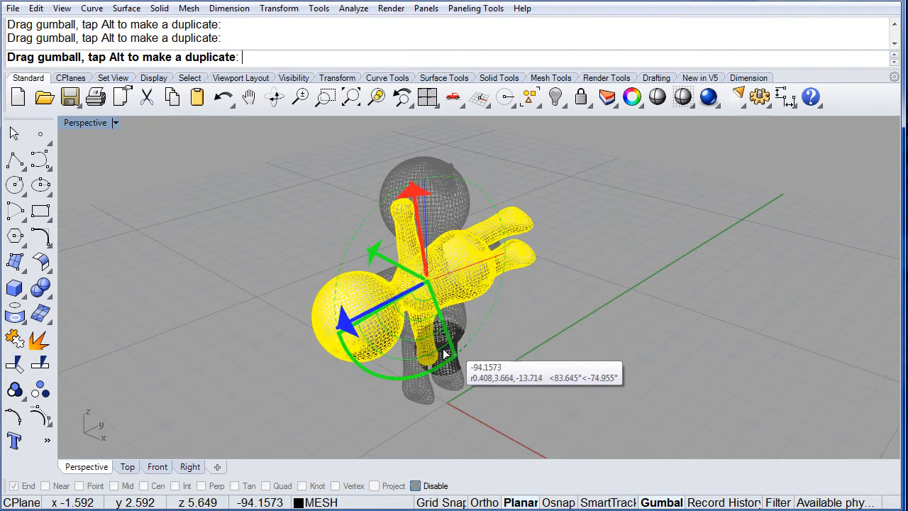
left_click_drag(439, 348, 383, 295)
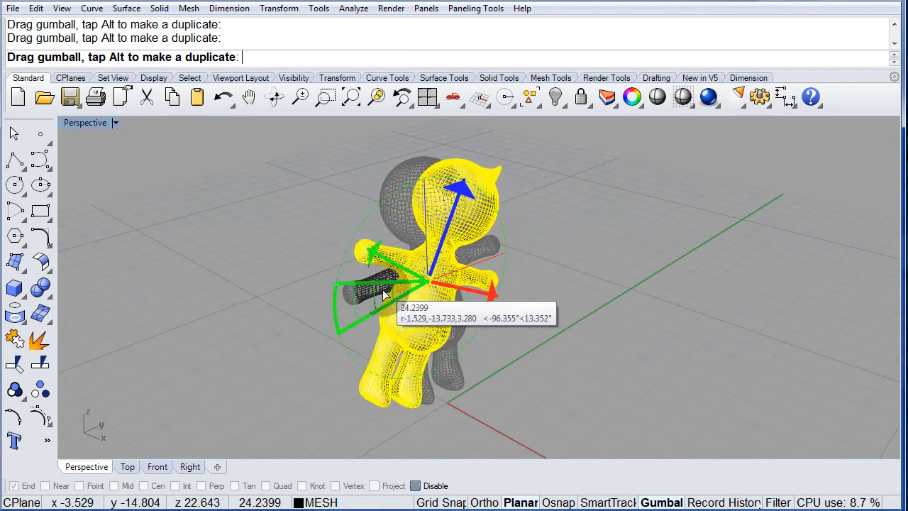
left_click_drag(383, 294, 358, 340)
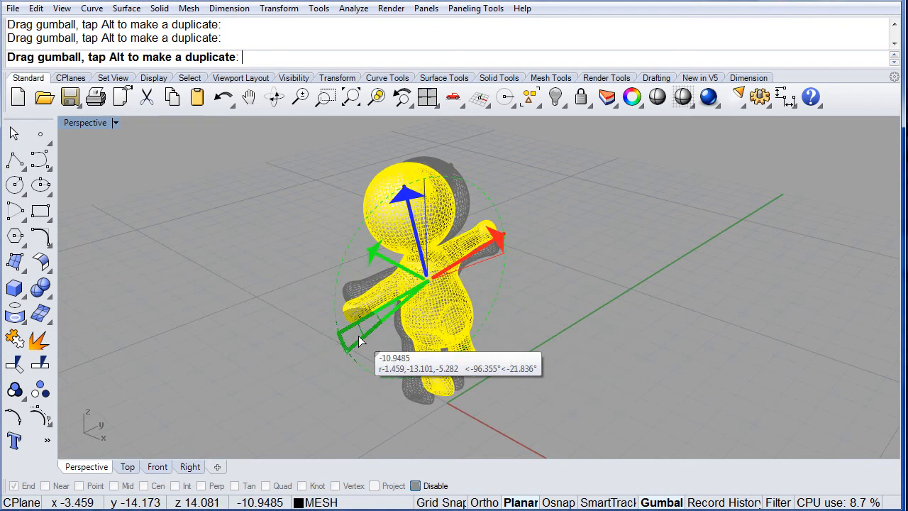
left_click_drag(355, 339, 347, 330)
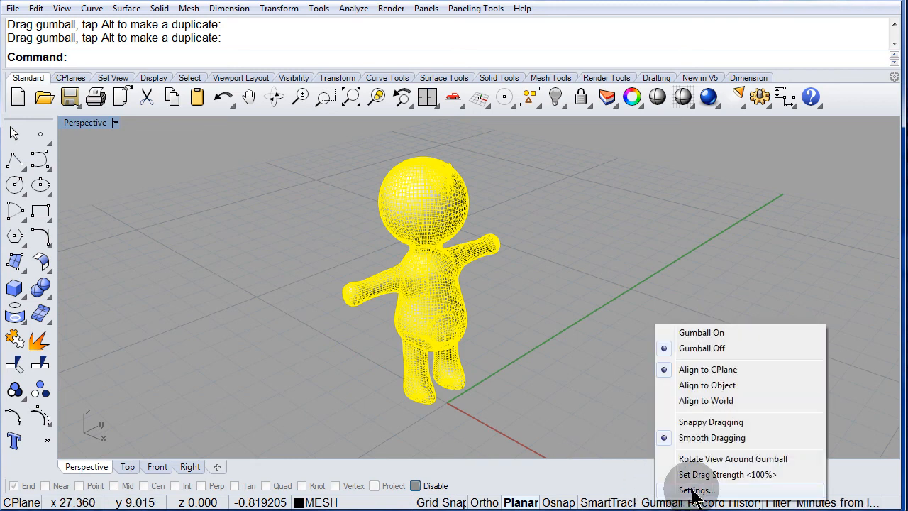
Restore the gumball settings to their defaults in the options window
left_click(696, 490)
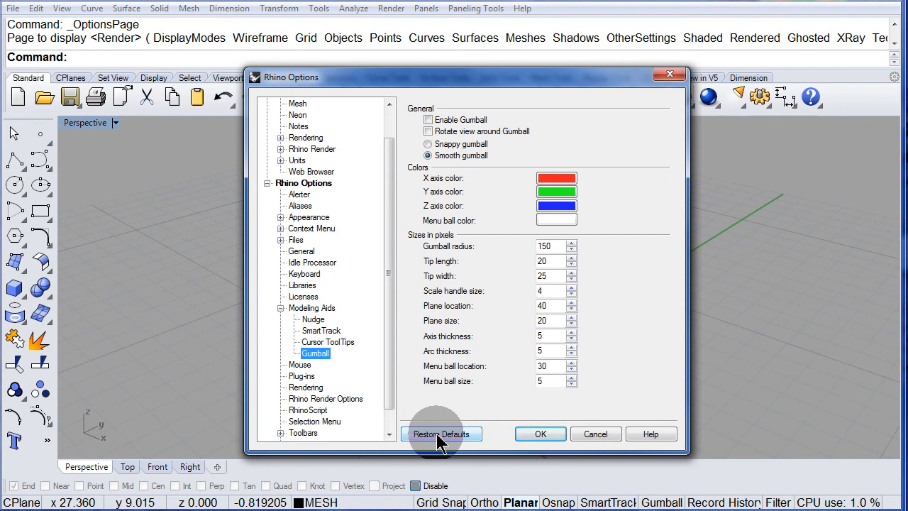
left_click(440, 433)
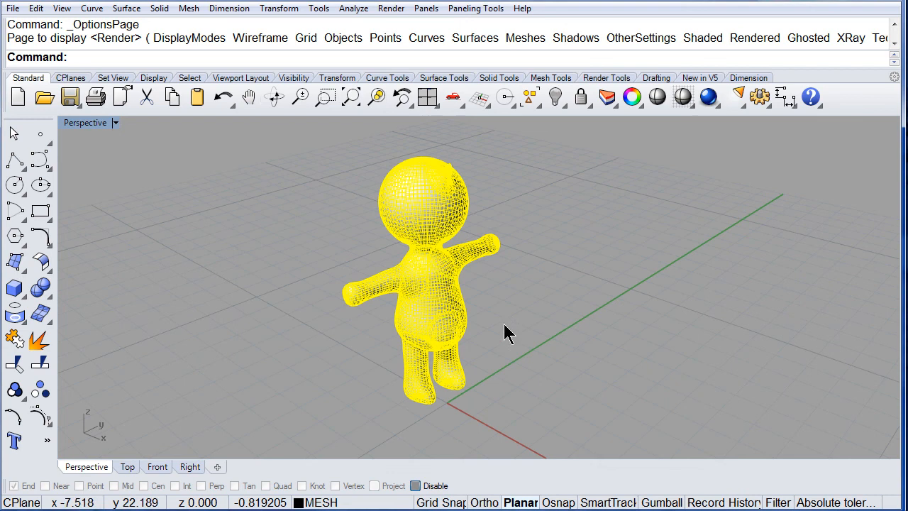
mouse_move(525, 328)
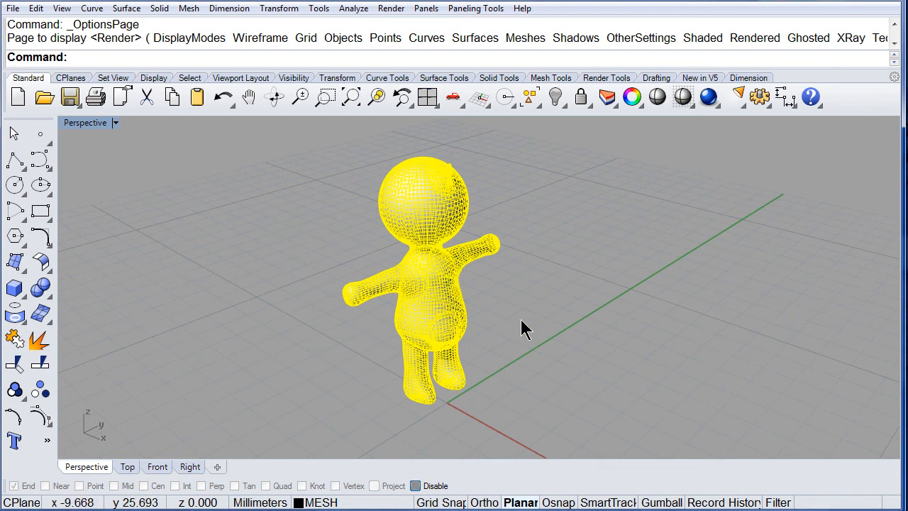